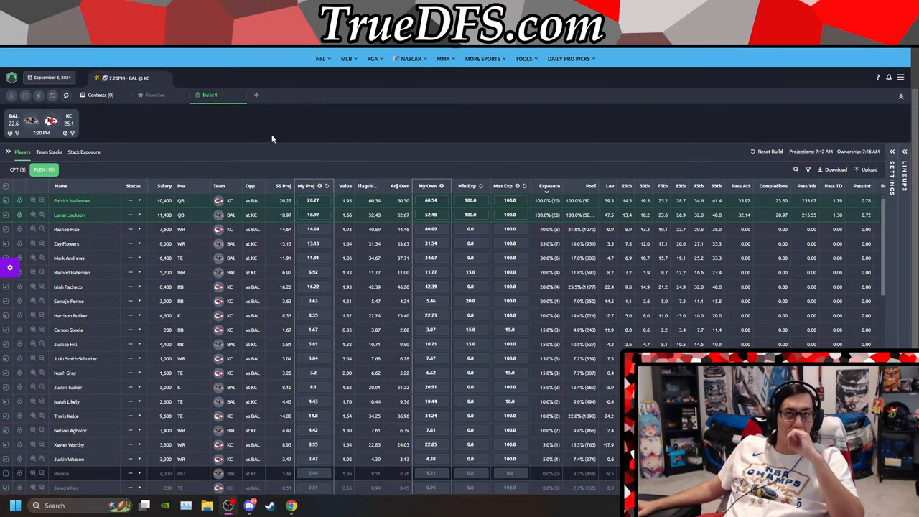
mouse_move(236, 146)
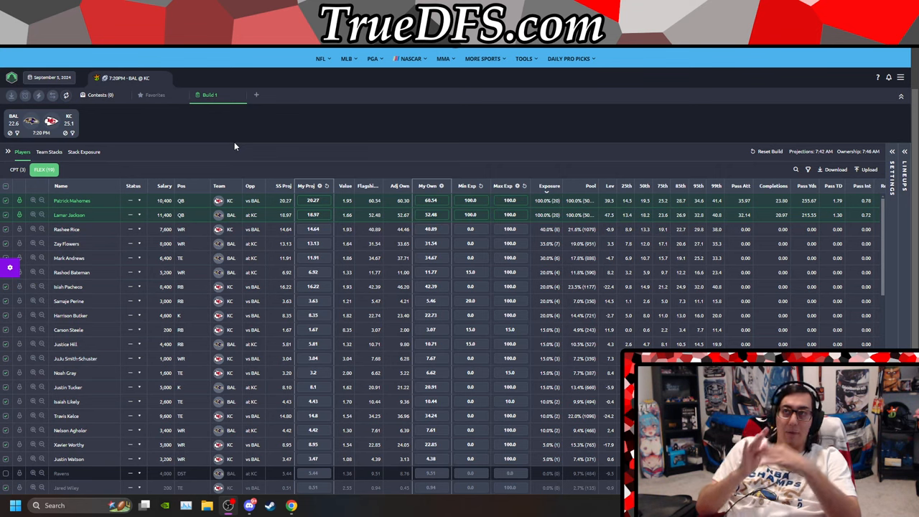
mouse_move(293, 153)
text(13)
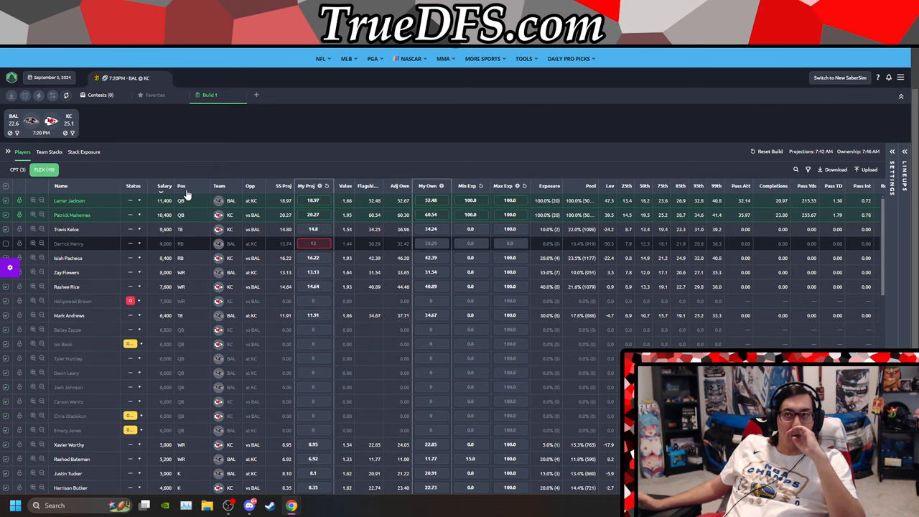
mouse_move(103, 253)
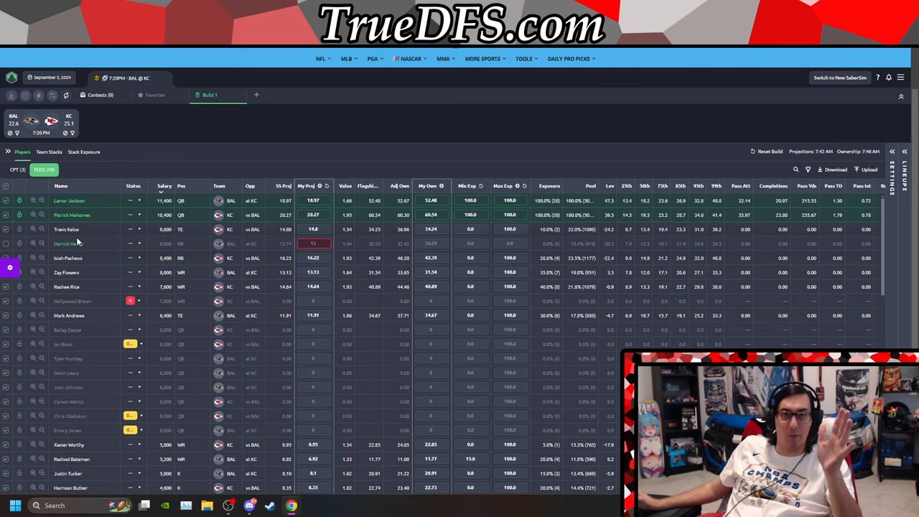
mouse_move(500, 241)
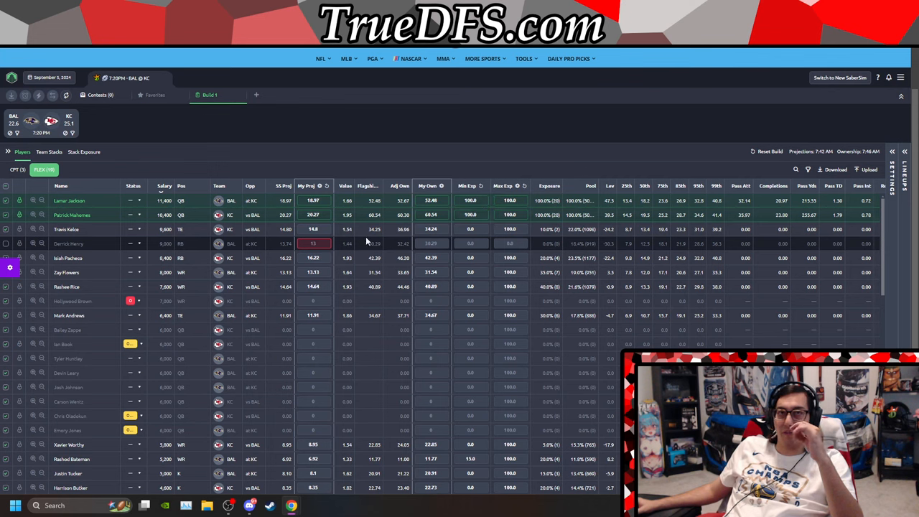
mouse_move(405, 161)
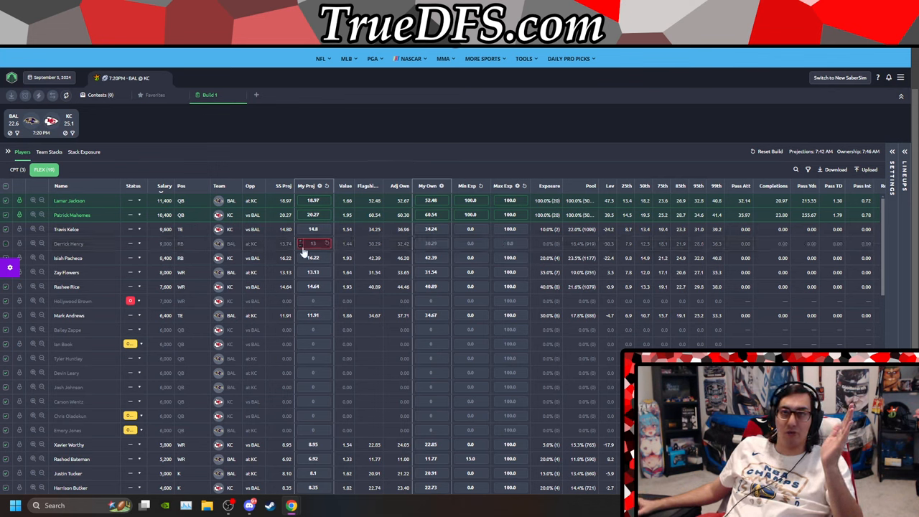
mouse_move(313, 244)
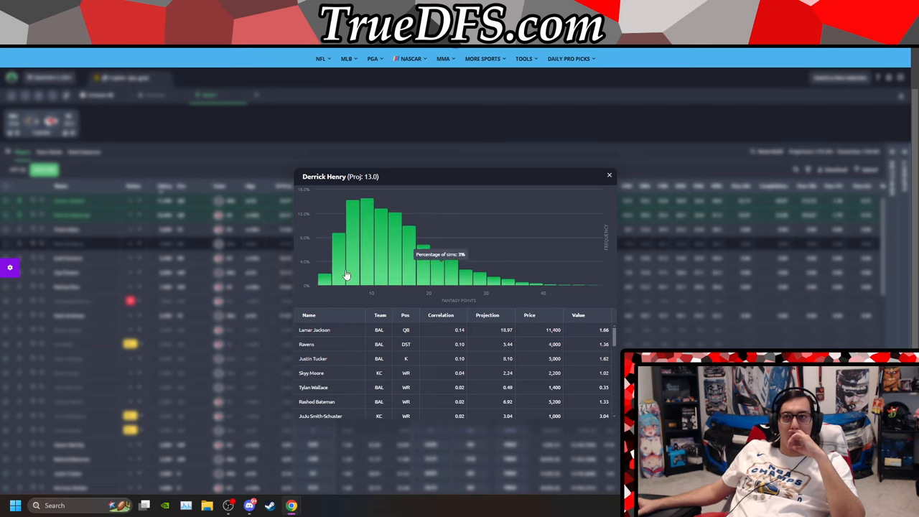
mouse_move(394, 215)
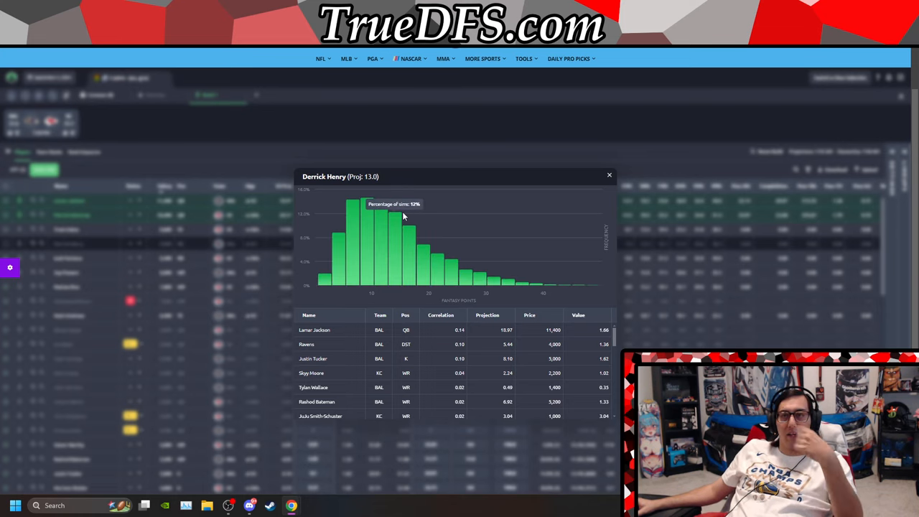
mouse_move(405, 217)
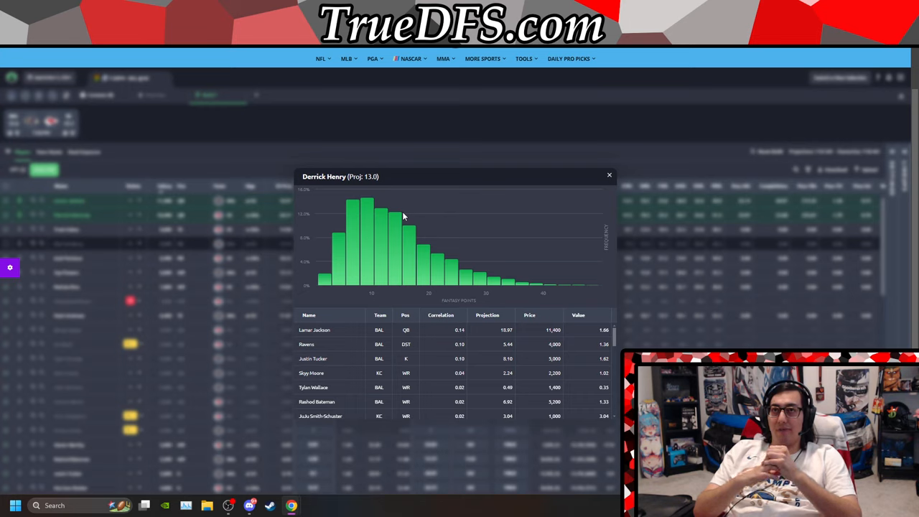
mouse_move(405, 215)
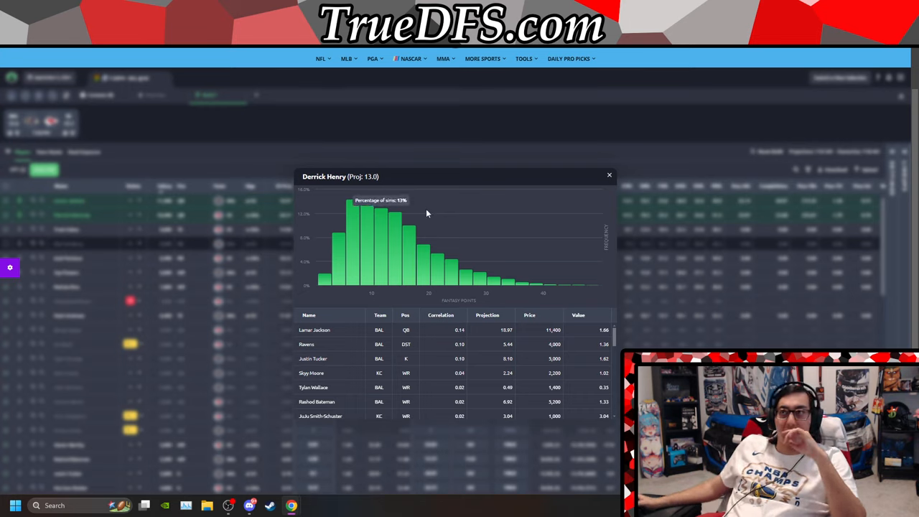
Close Derrick Henry's projection distribution chart to return to the trimmed player pool.
click(609, 175)
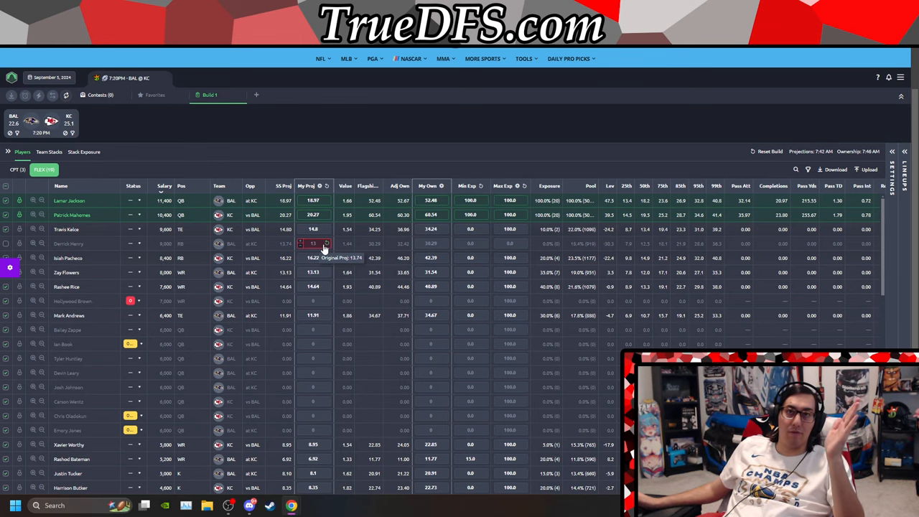
Scroll down the player pool to the cheaper depth players, kickers and defenses.
scroll(down, 3)
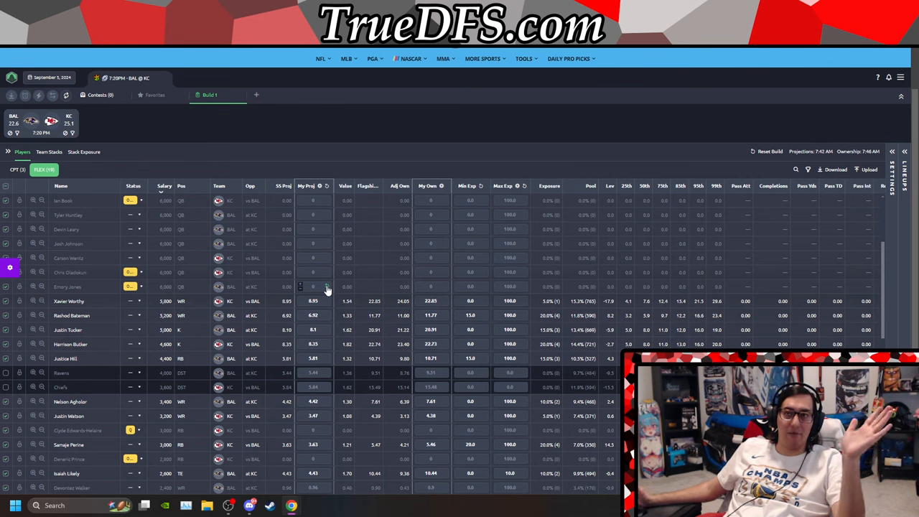
mouse_move(215, 241)
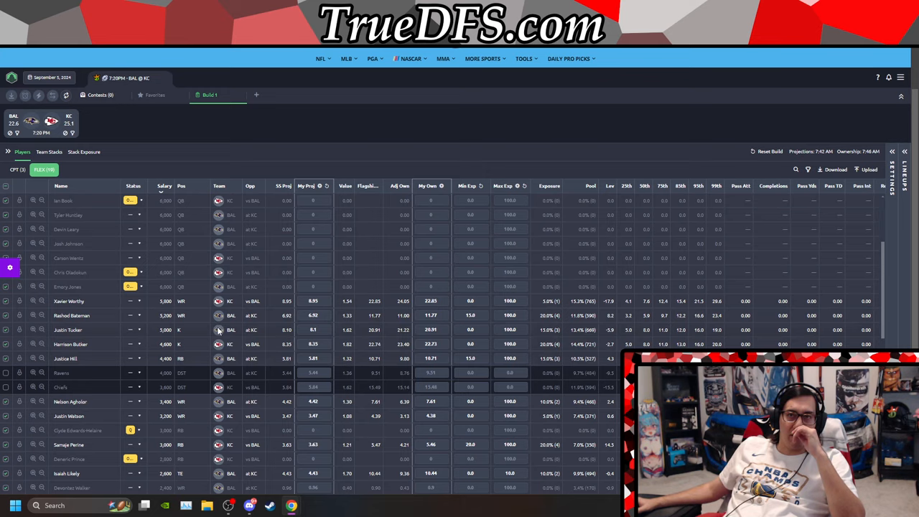
Narrow the captain pool so only Isiah Pacheco, Rashee Rice and Mark Andrews remain eligible.
scroll(down, 3)
text(2)
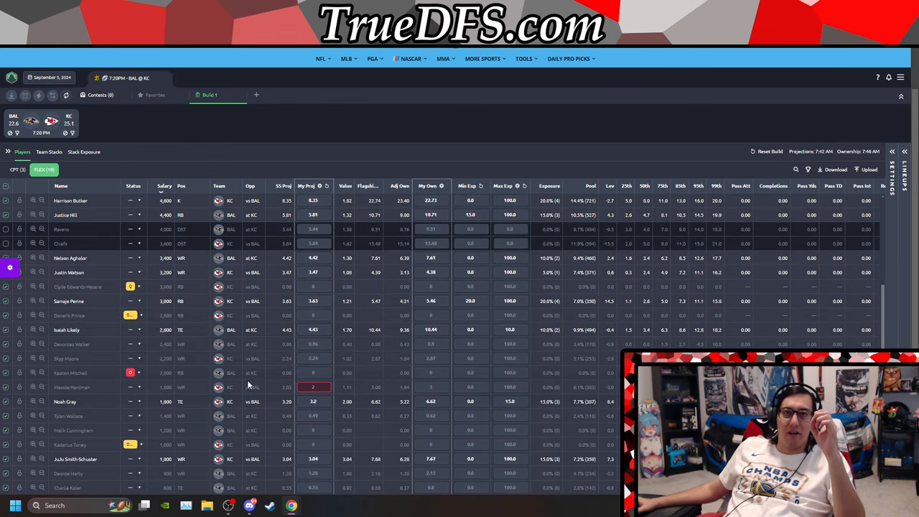
scroll(down, 3)
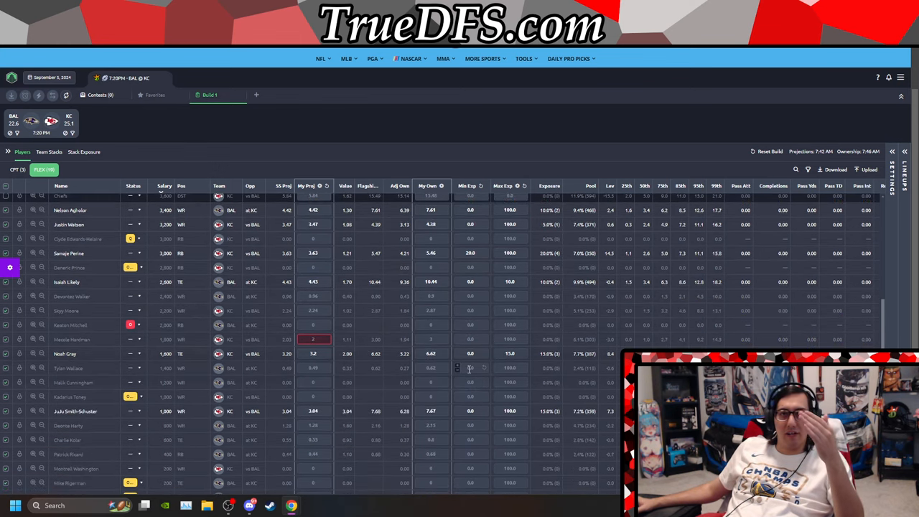
scroll(down, 3)
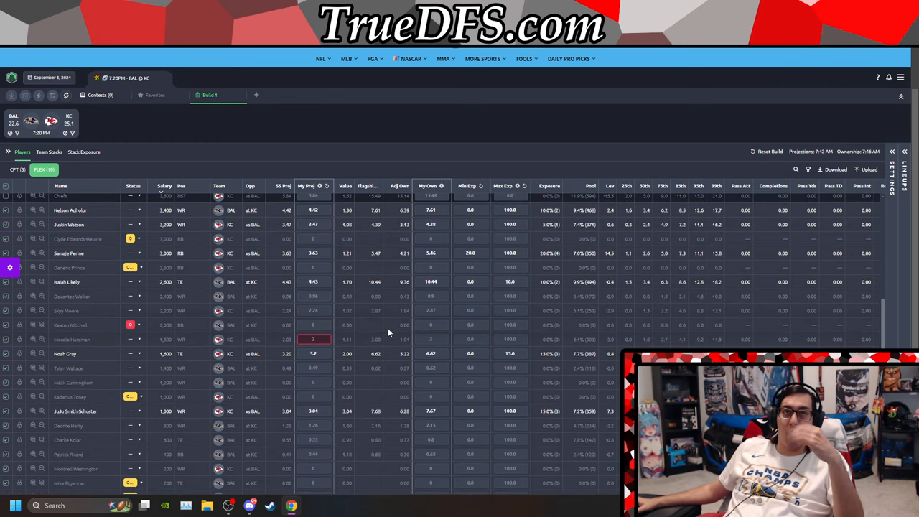
mouse_move(109, 386)
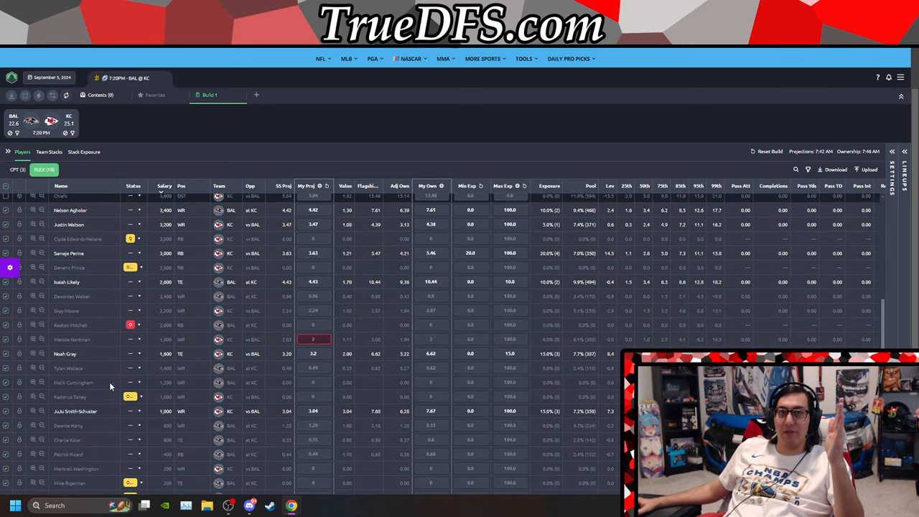
mouse_move(126, 456)
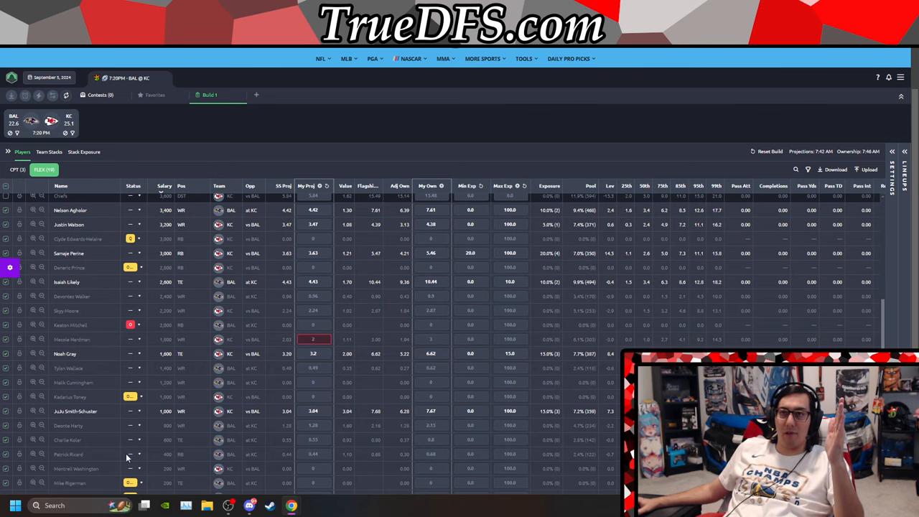
scroll(down, 3)
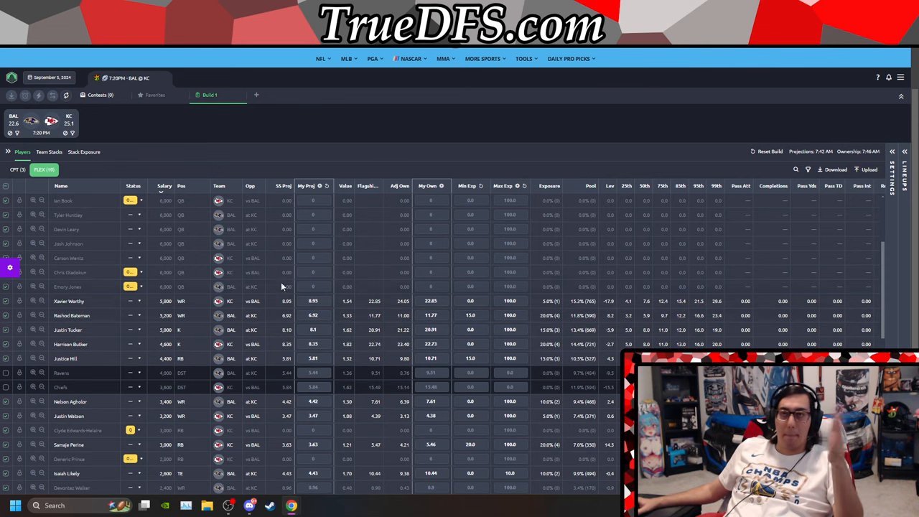
mouse_move(206, 362)
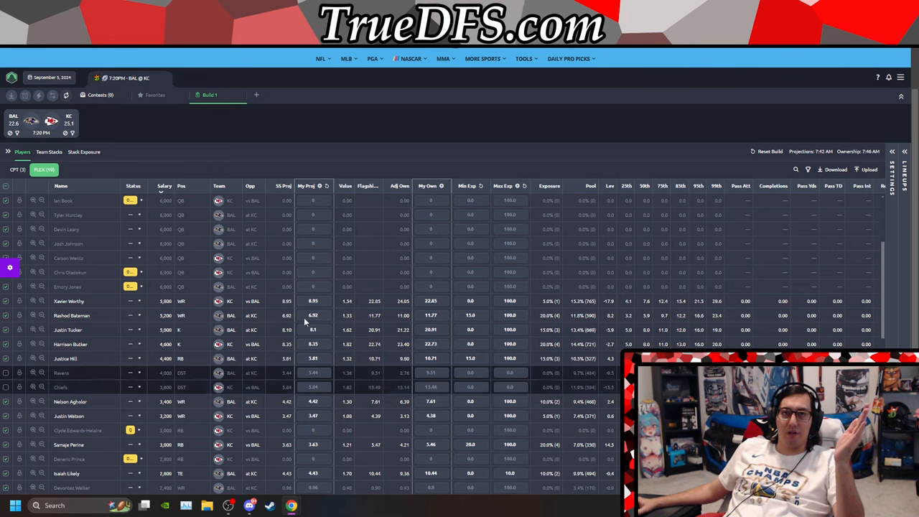
click(313, 373)
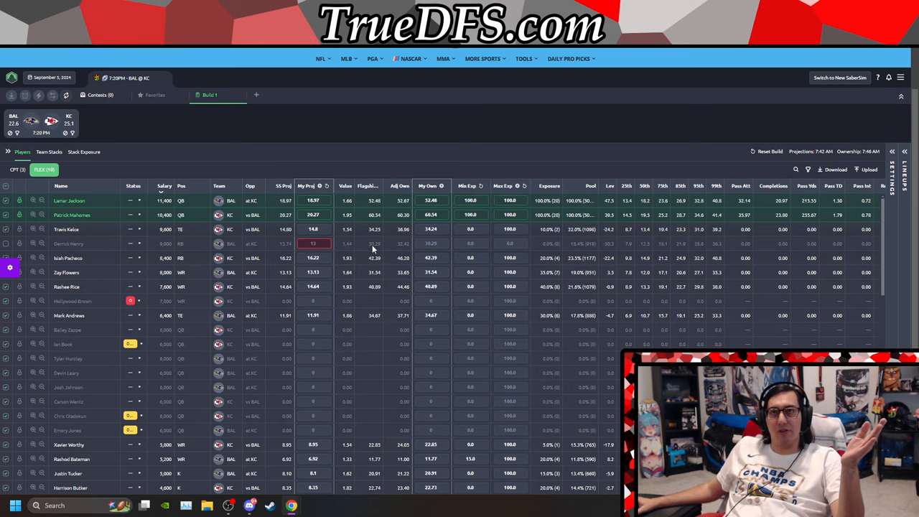
scroll(down, 3)
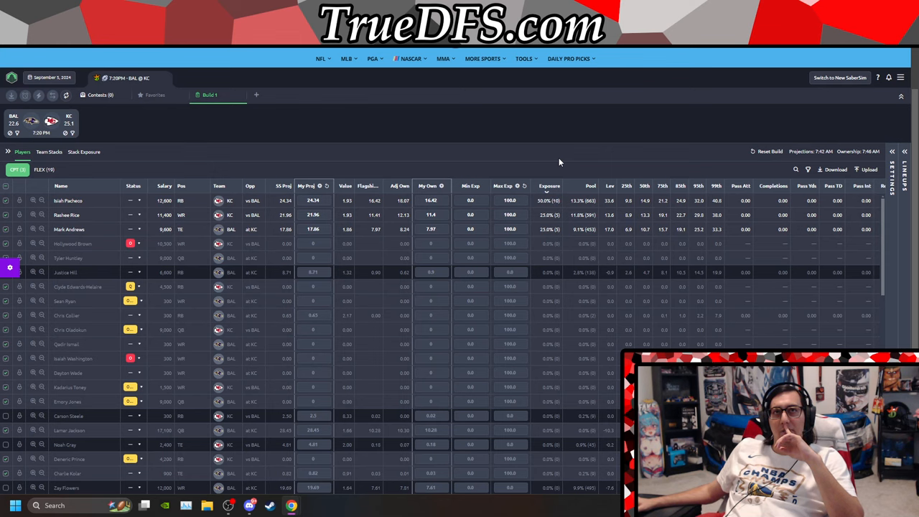
mouse_move(487, 165)
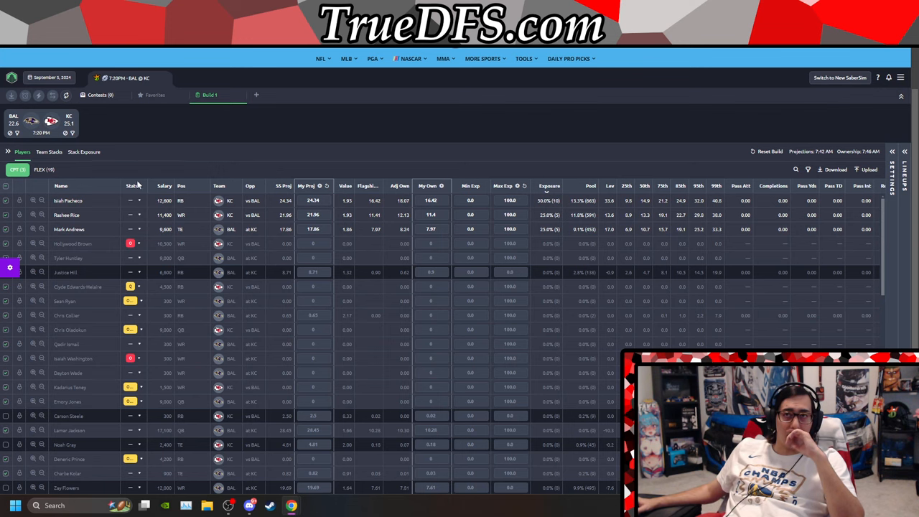
mouse_move(173, 185)
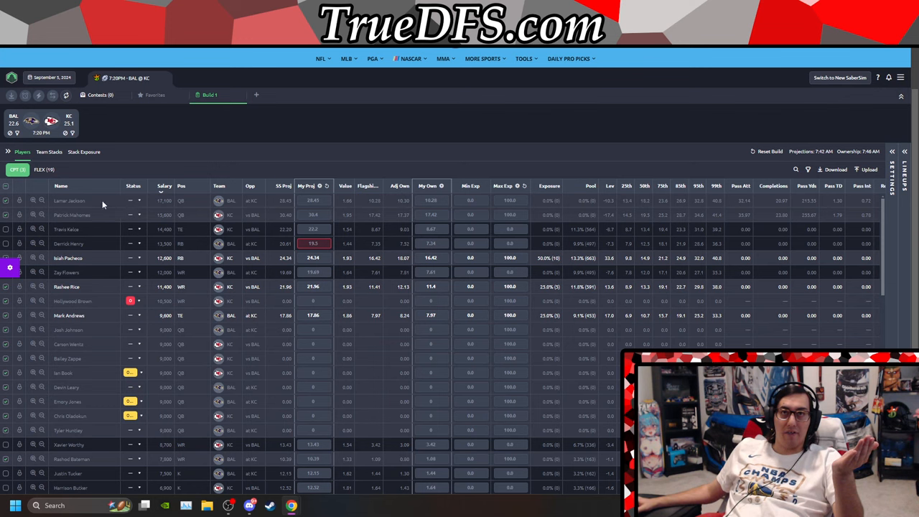
mouse_move(191, 195)
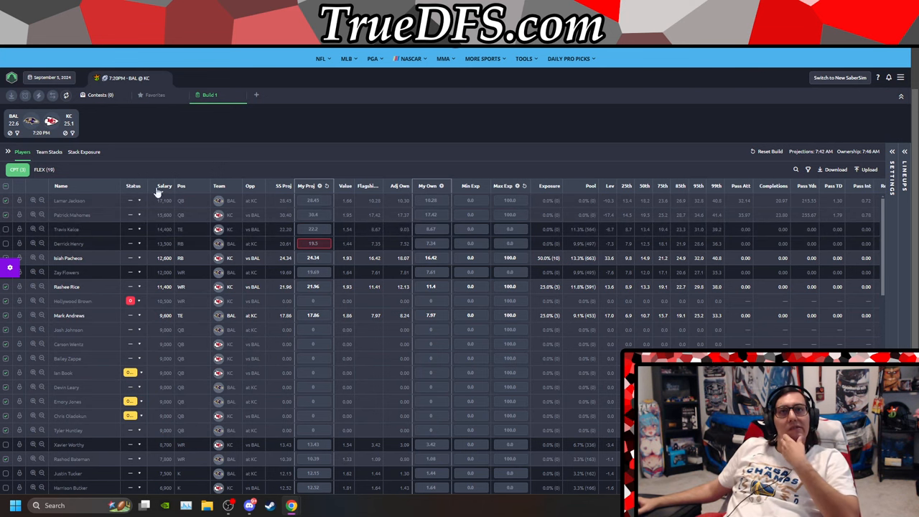
mouse_move(589, 195)
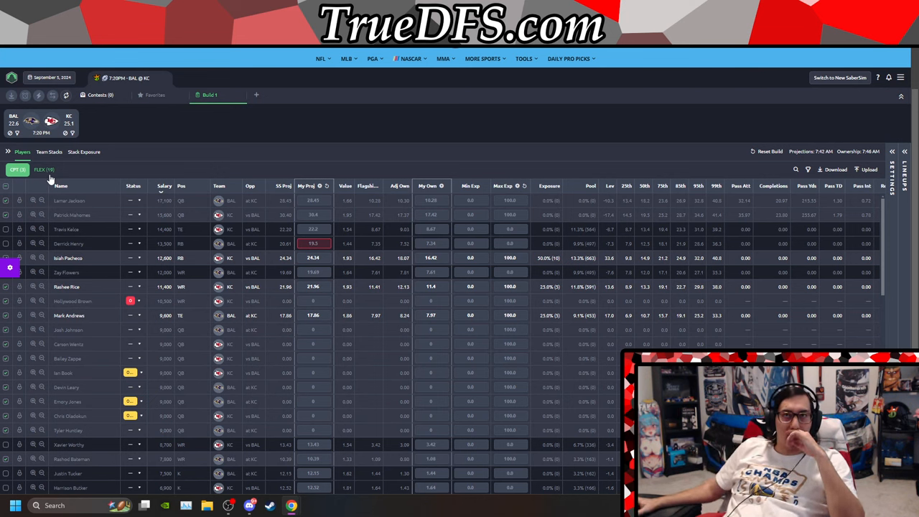
mouse_move(232, 241)
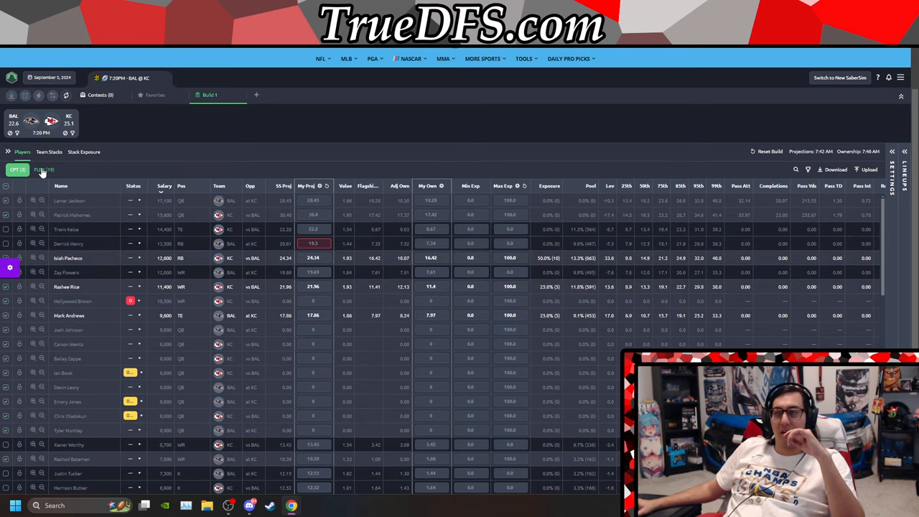
click(43, 169)
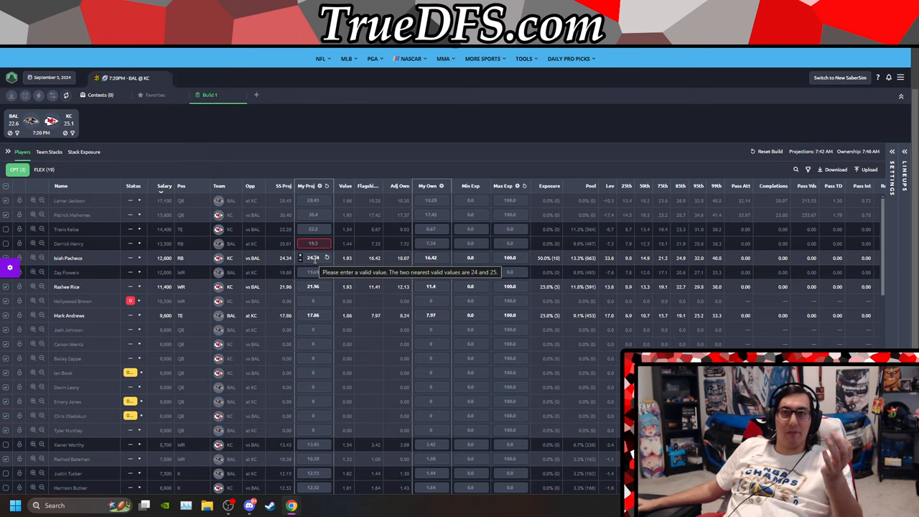
scroll(down, 3)
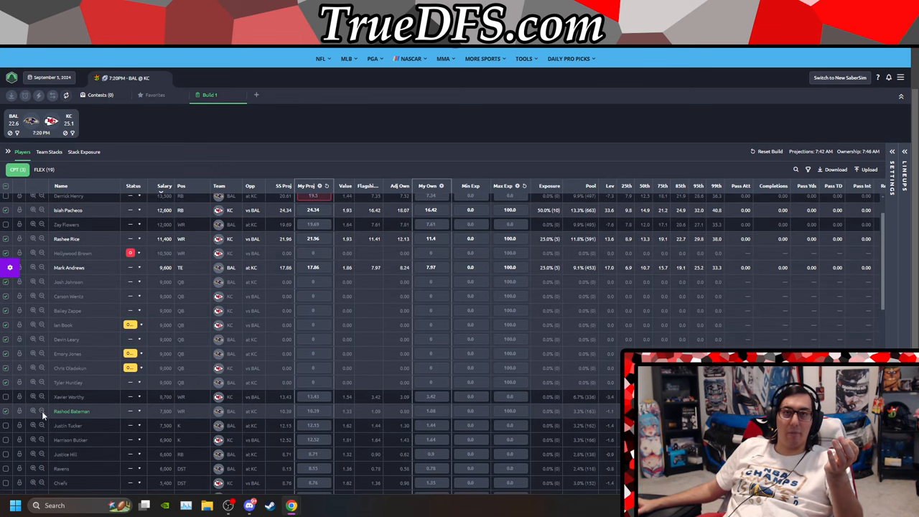
scroll(down, 3)
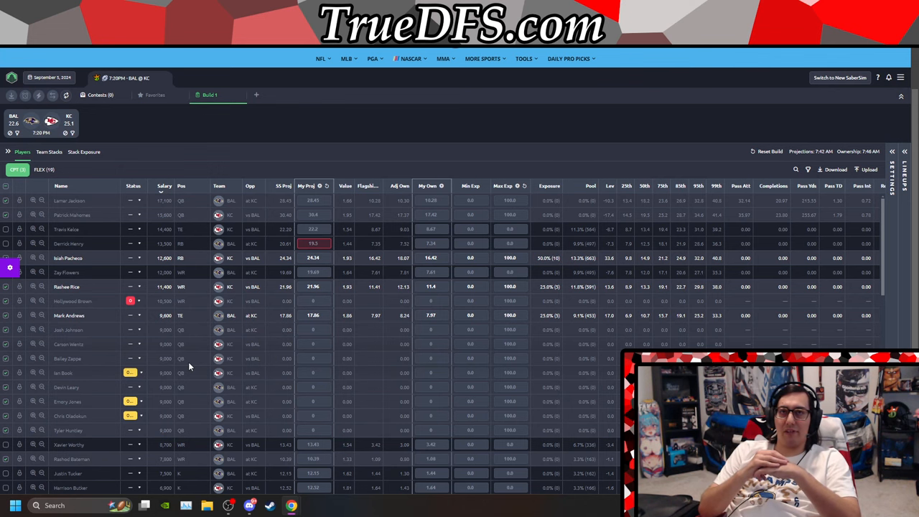
scroll(down, 3)
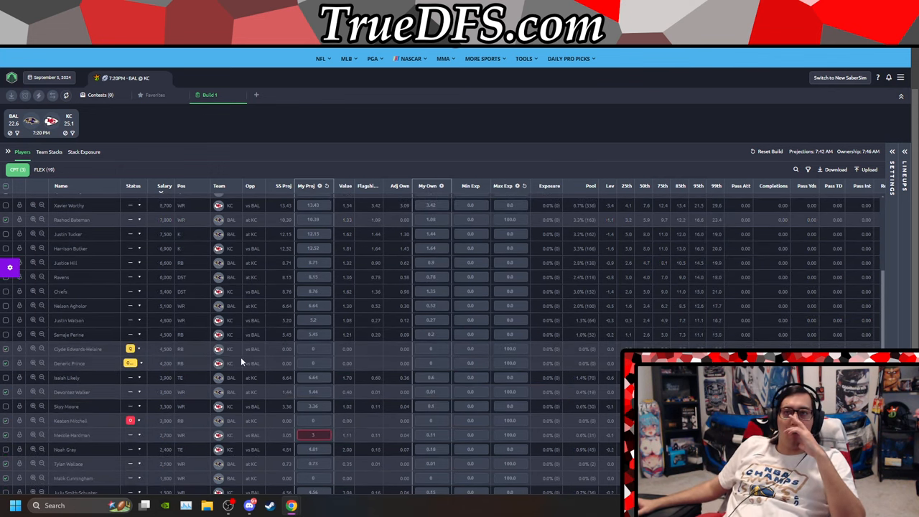
scroll(down, 3)
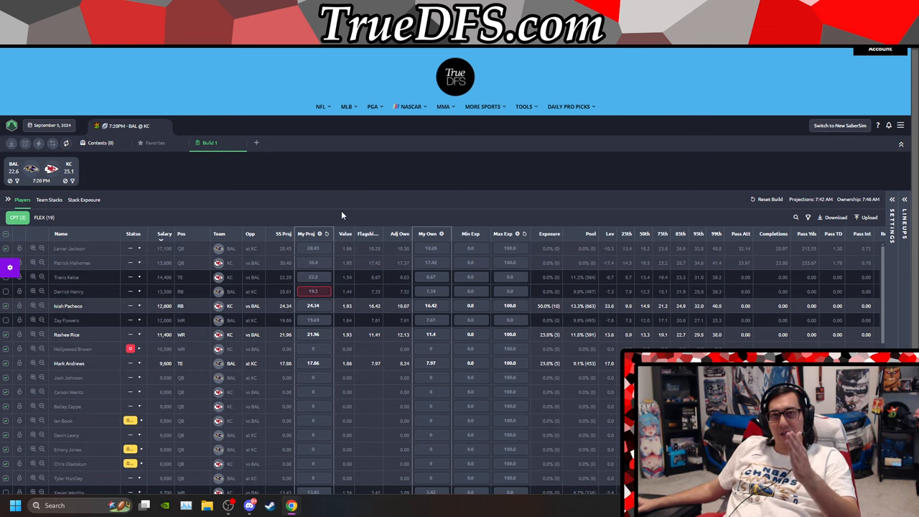
mouse_move(100, 177)
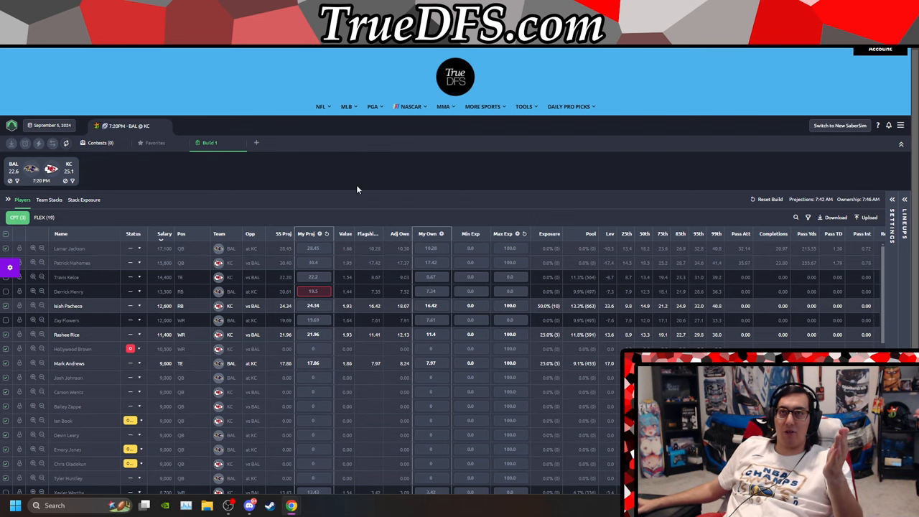
mouse_move(352, 201)
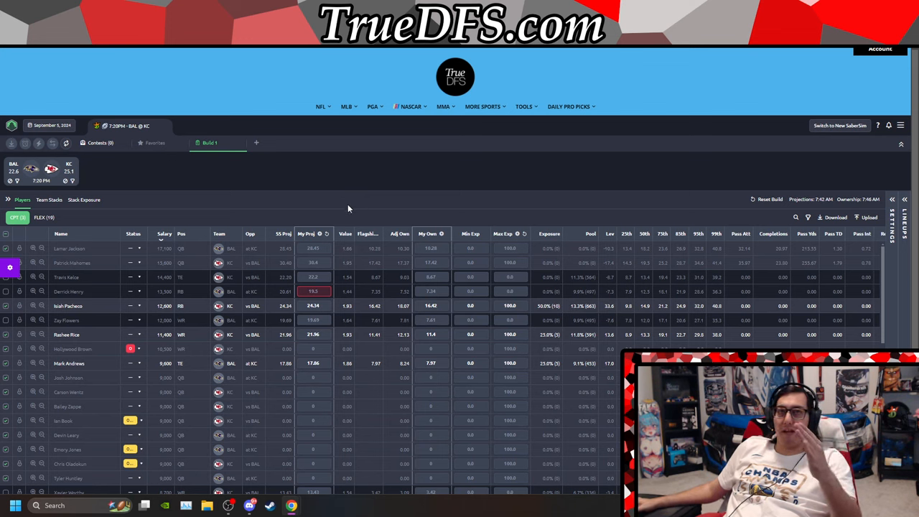
mouse_move(135, 240)
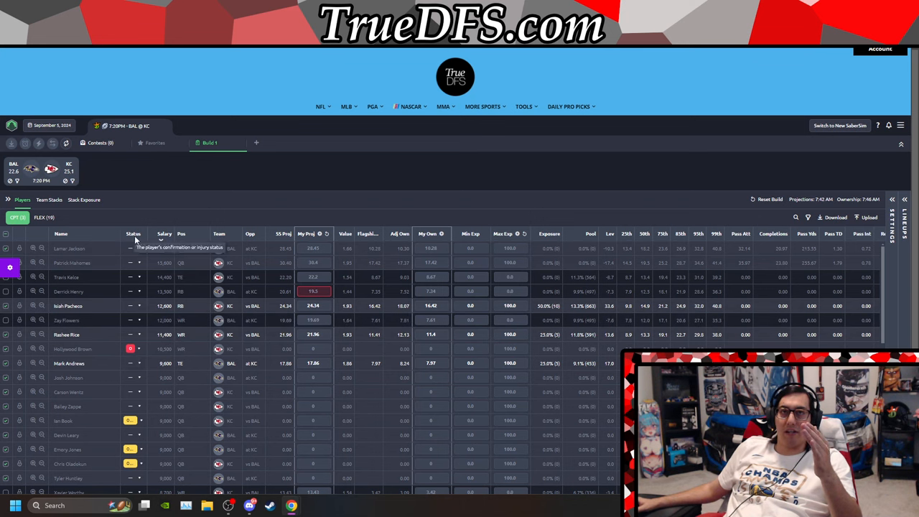